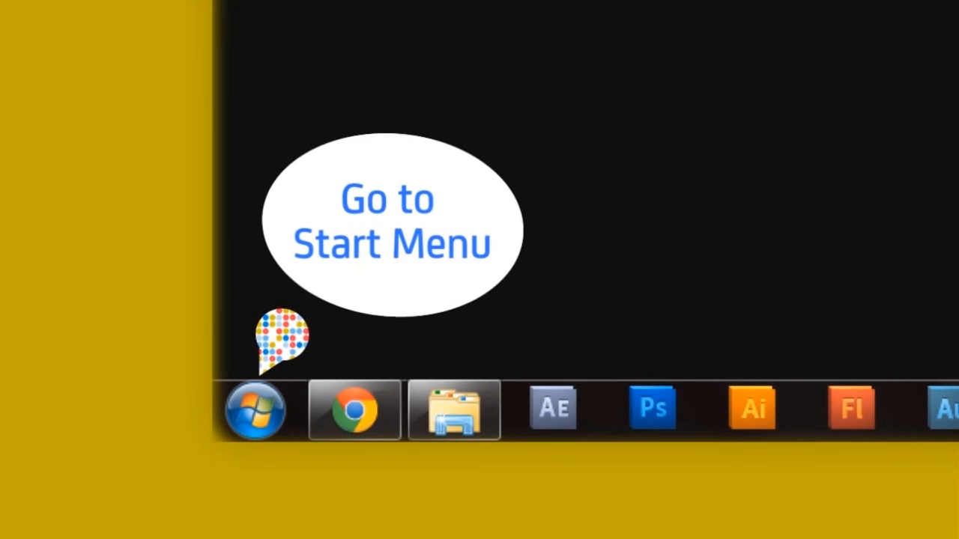
Step: Open the Windows 7 Start menu from the Start orb on the taskbar
click(255, 409)
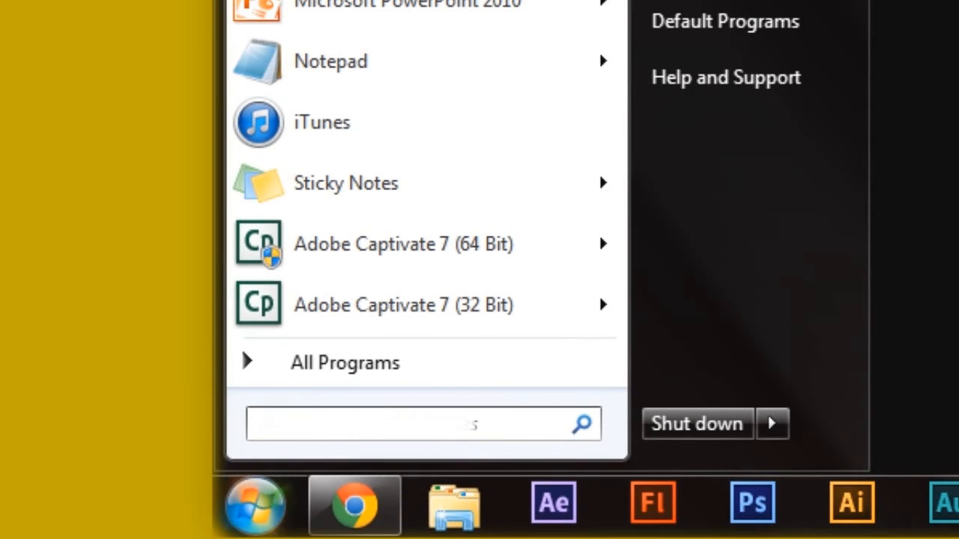
Step: Search the Start menu for 'CMD' so cmd.exe appears in the results
text(C)
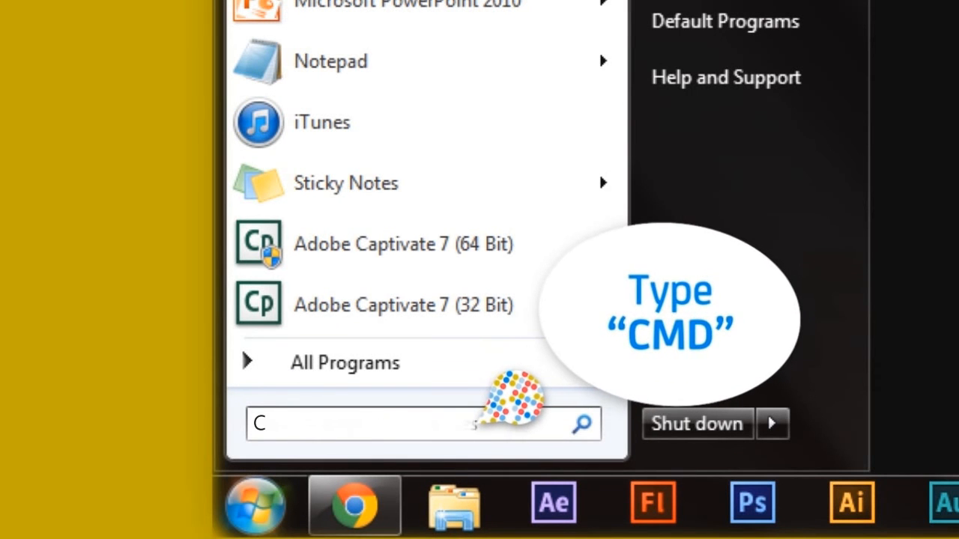
text(MD)
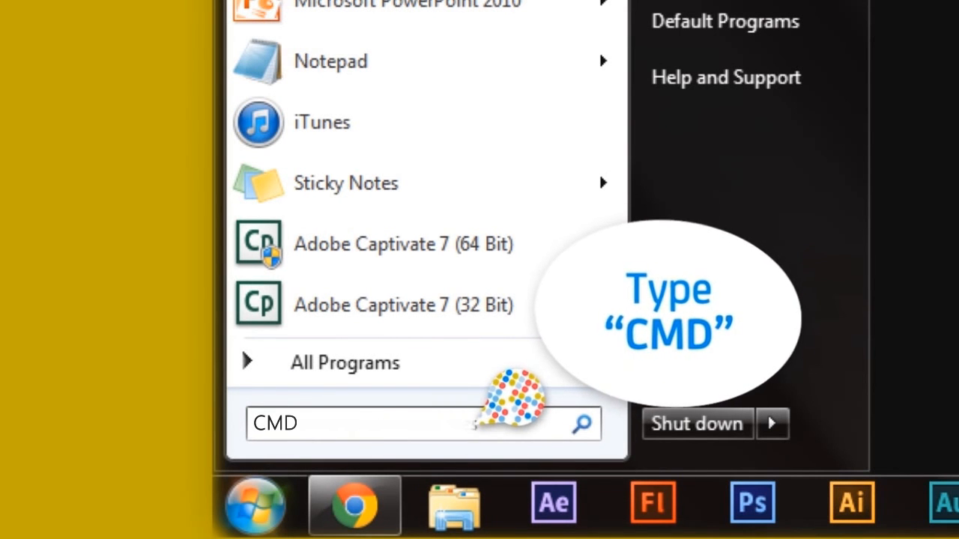
text(CMD)
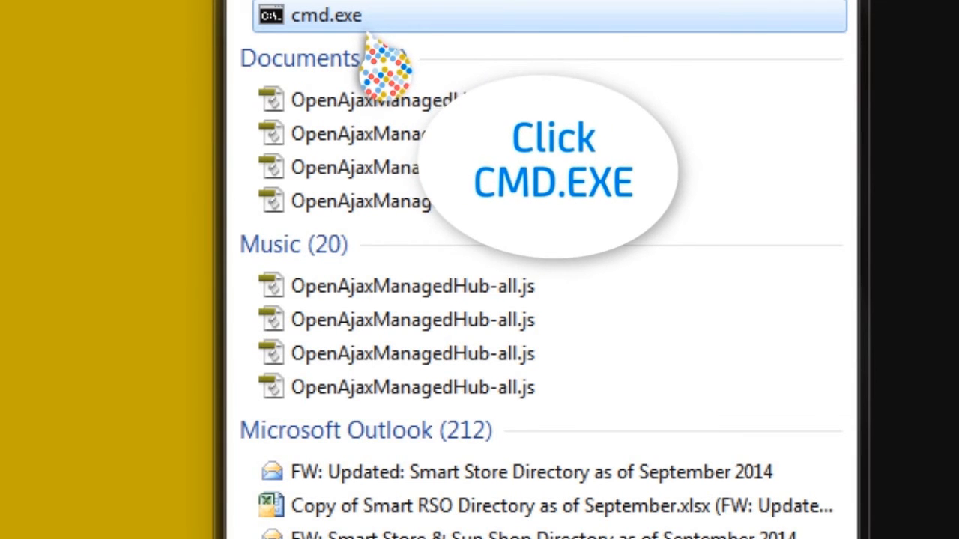
Step: Launch cmd.exe and enter 'ipconfig/flushdns' at the Command Prompt
click(326, 15)
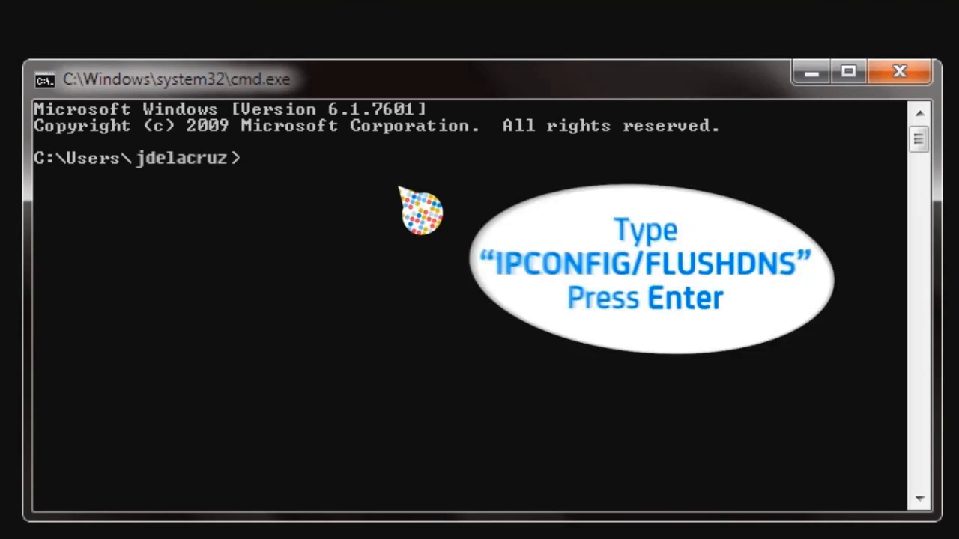
text(ipconfig/flush)
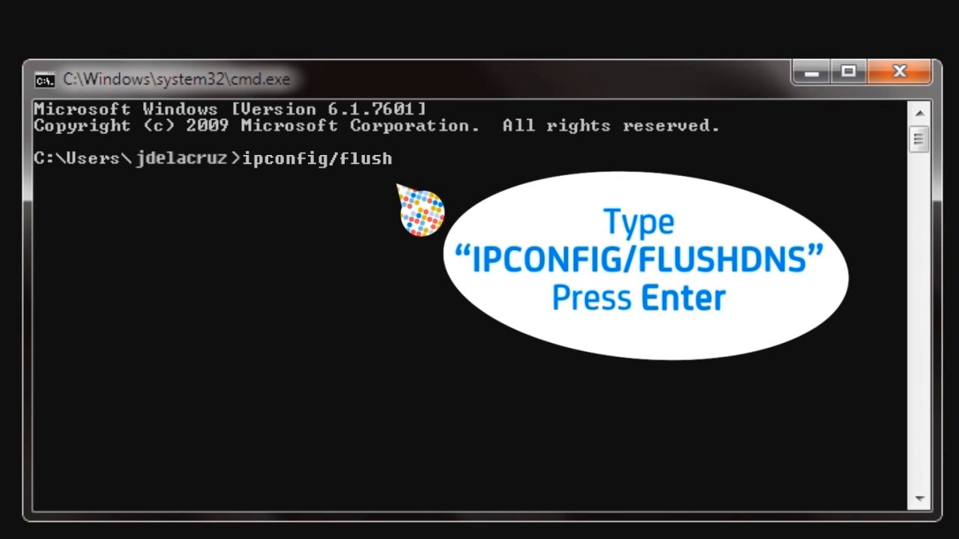
text(dns)
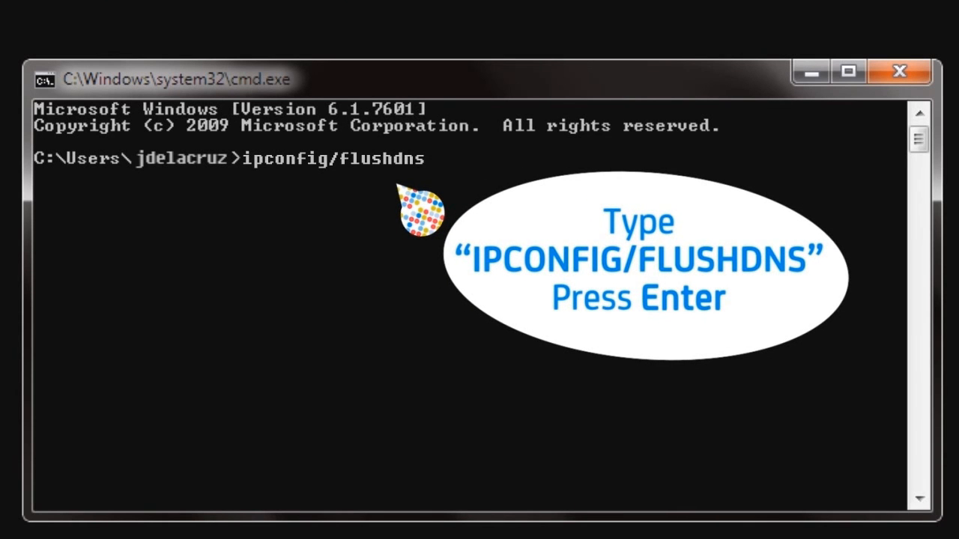